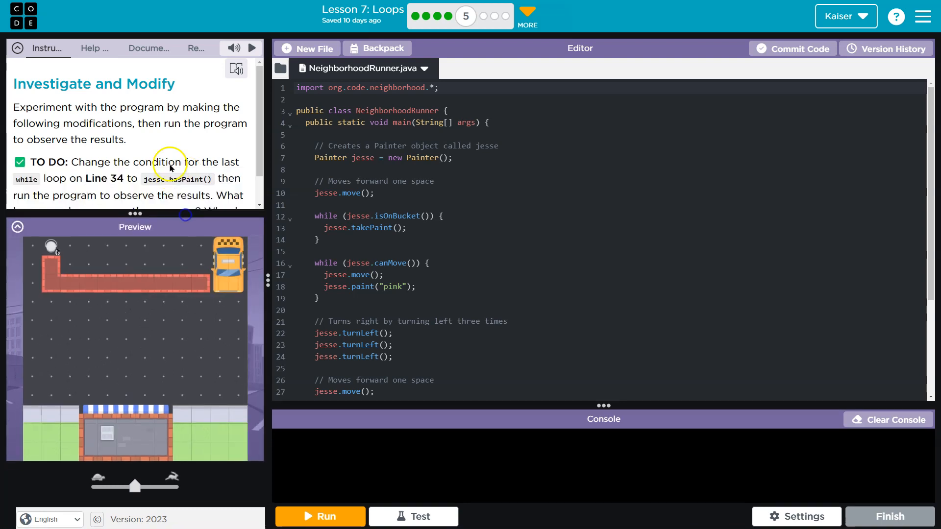
Scroll to line 34 and change the while condition from jesse.canMove() to jesse.hasPaint()
scroll("down", 3)
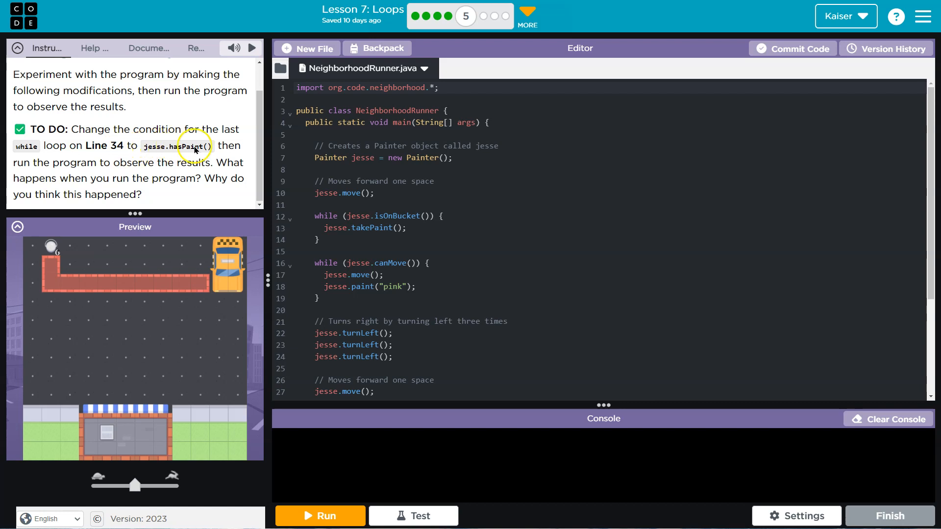
scroll("down", 3)
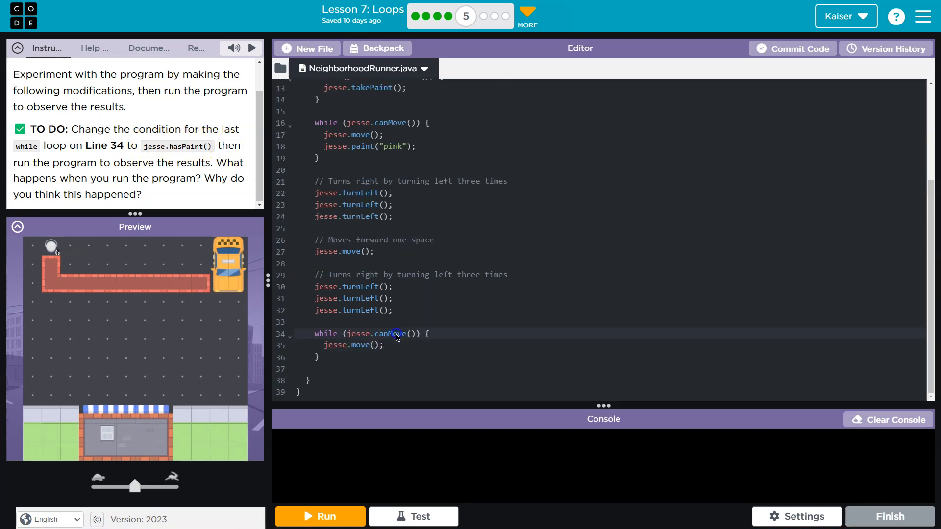
type("hasPaint")
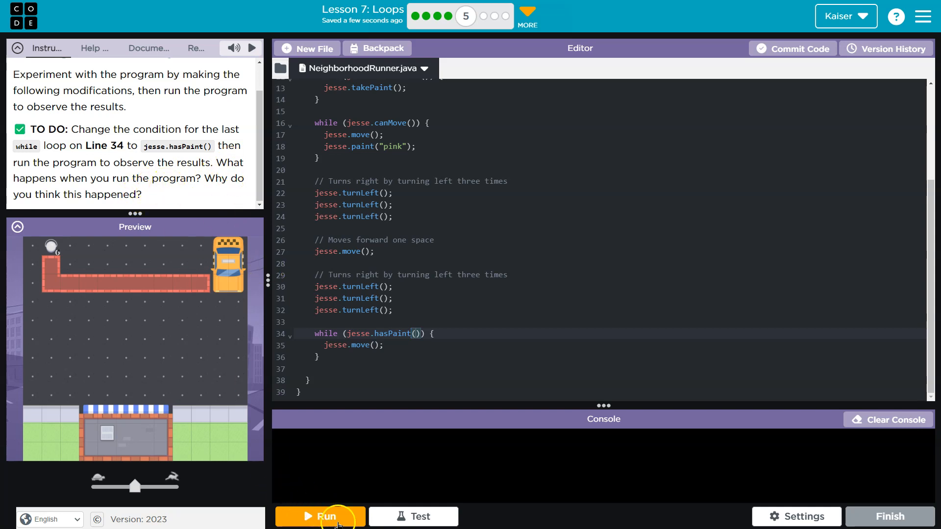
Run the program, watch the pink strip appear, and revert line 34 to canMove()
left_click(320, 516)
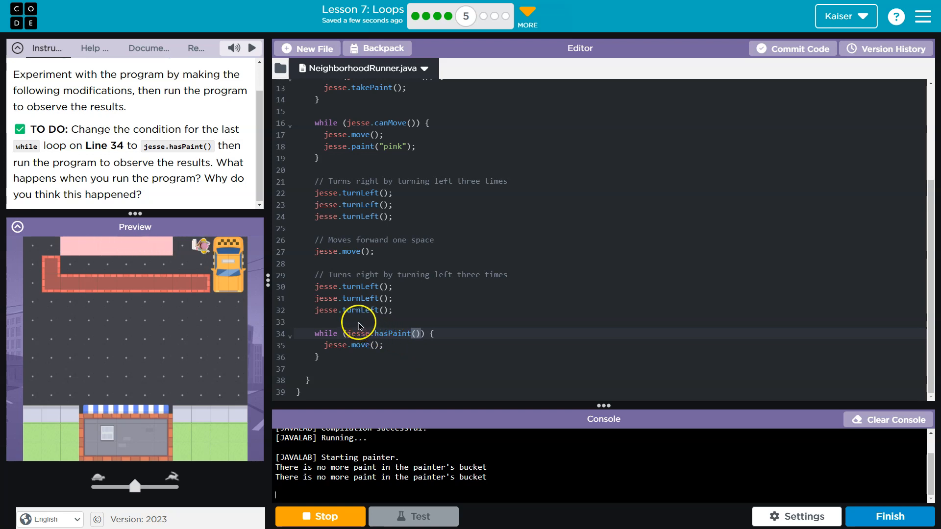
left_click(319, 516)
type("canMove")
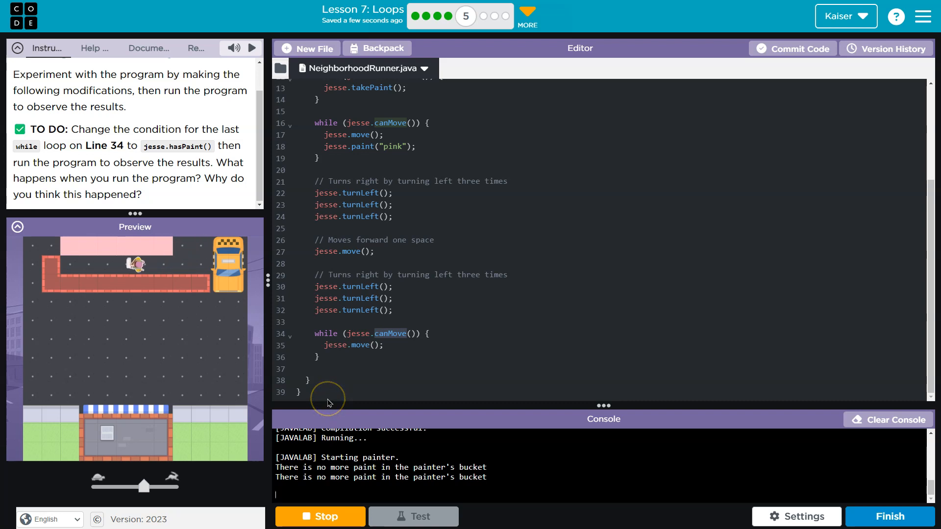
Restore jesse.hasPaint() in line 34's condition and run the program again
left_click(319, 516)
type("hasP")
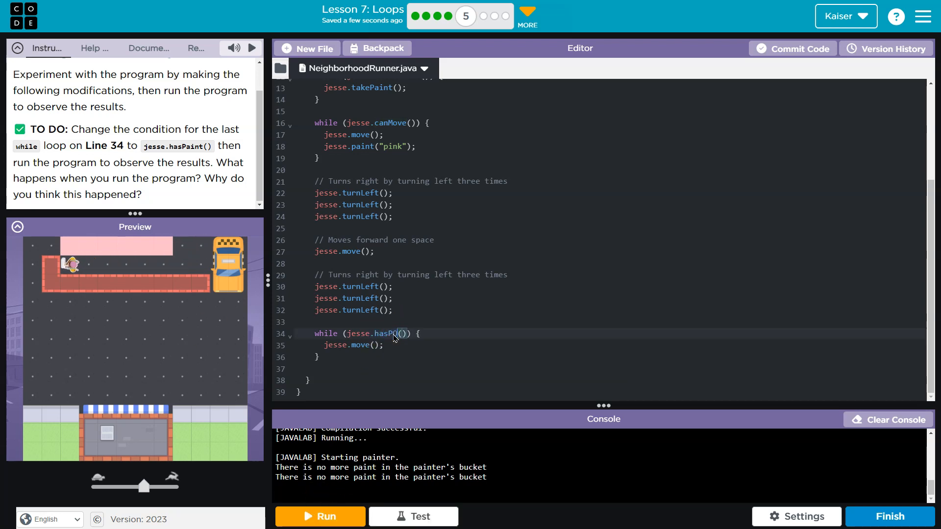
type("aint")
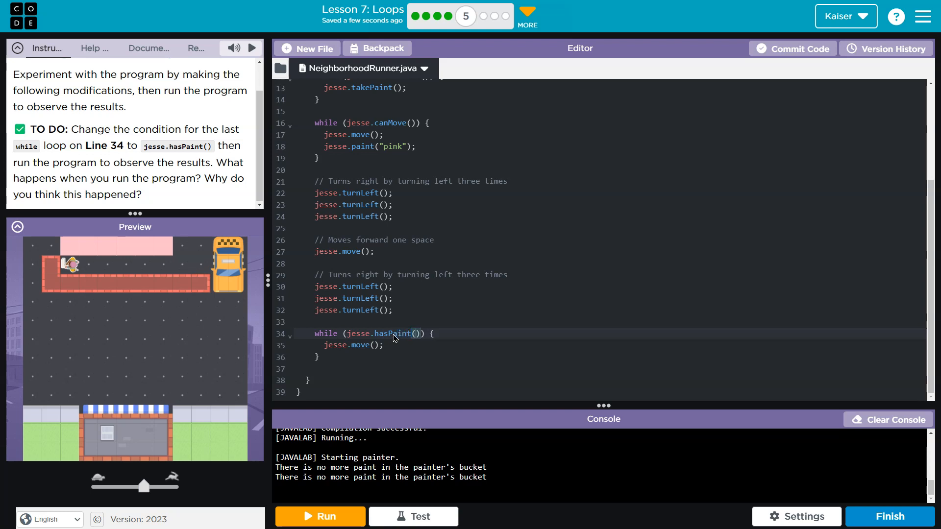
left_click(320, 516)
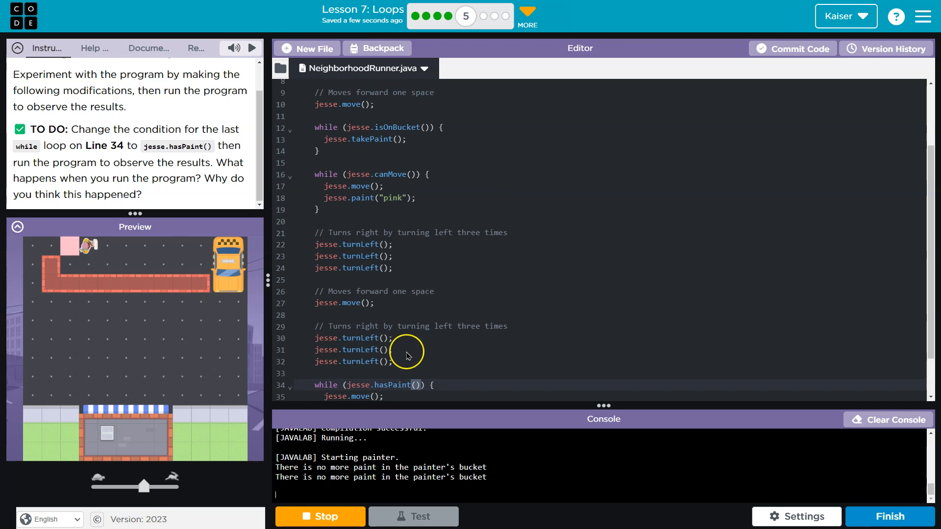
Let the run finish painting the full pink strip and scroll the editor
scroll("down", 3)
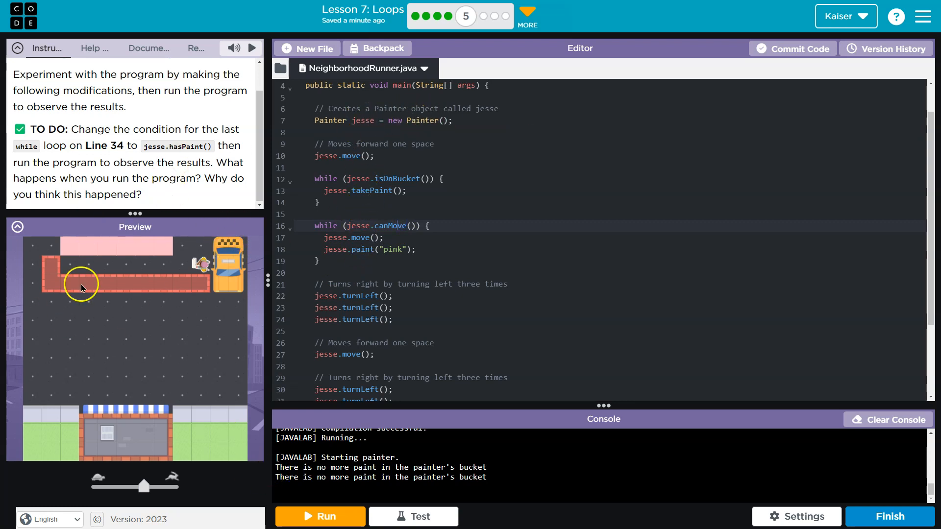
Start a third run and stop it early, resetting the painter to top-left
left_click(319, 516)
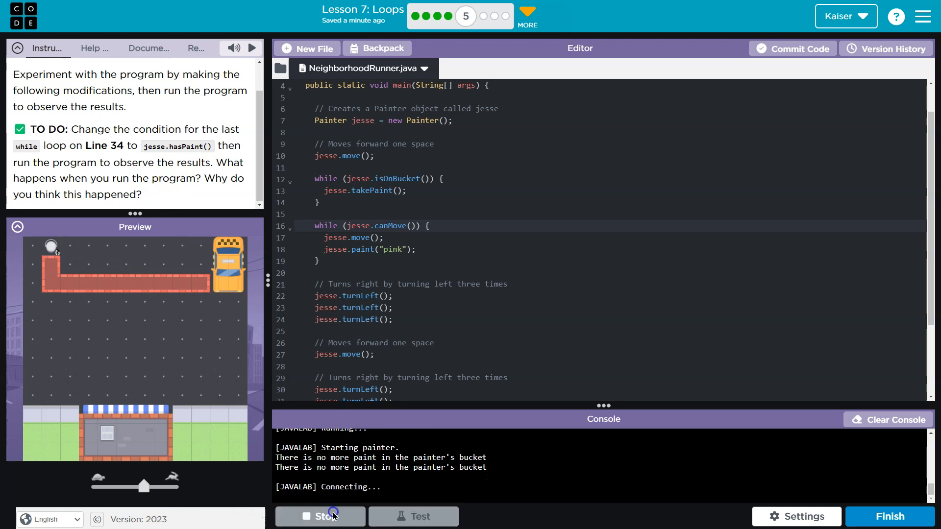
left_click(320, 516)
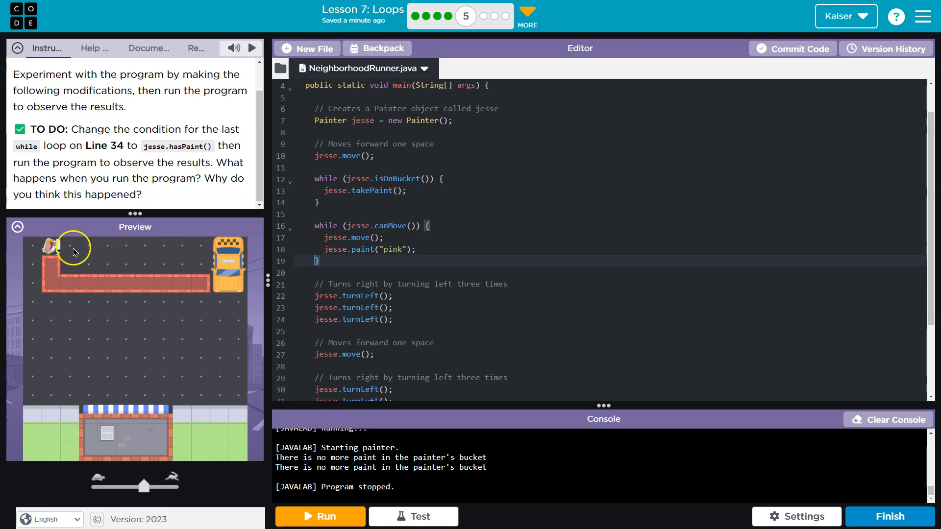
mouse_move(357, 69)
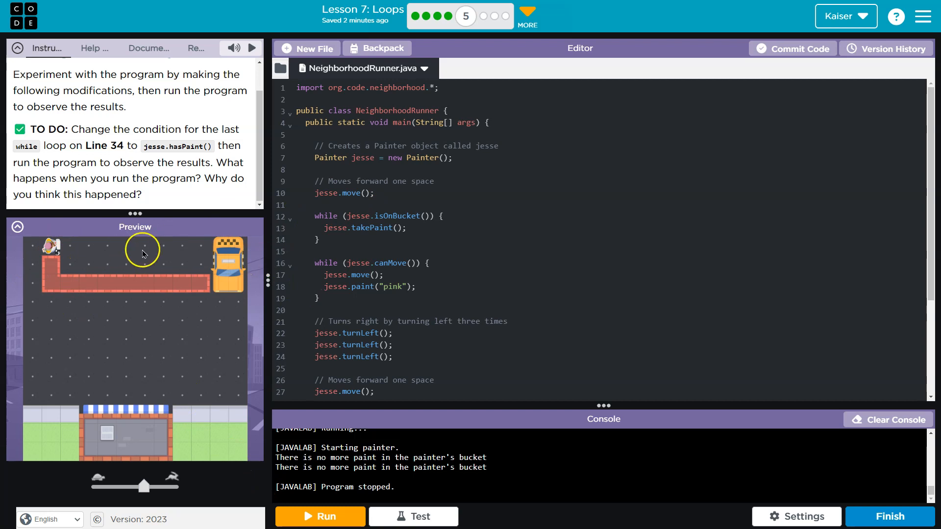
Confirm line 34 reads jesse.hasPaint(), then run Test until console shows No tests found
scroll("down", 3)
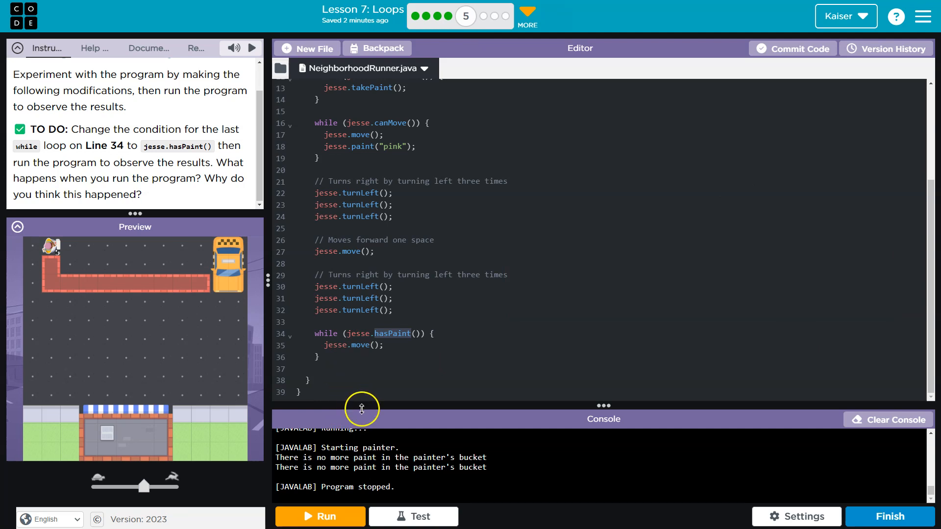
left_click(413, 516)
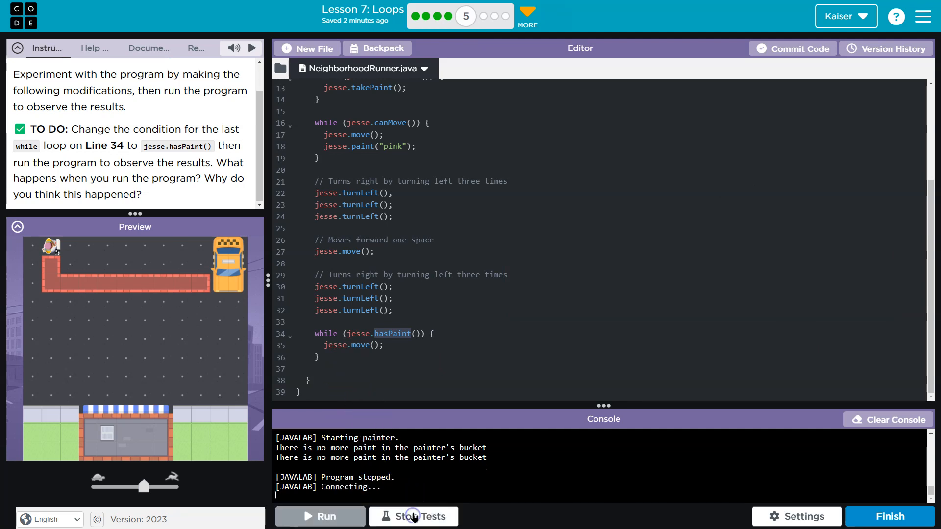
left_click(413, 516)
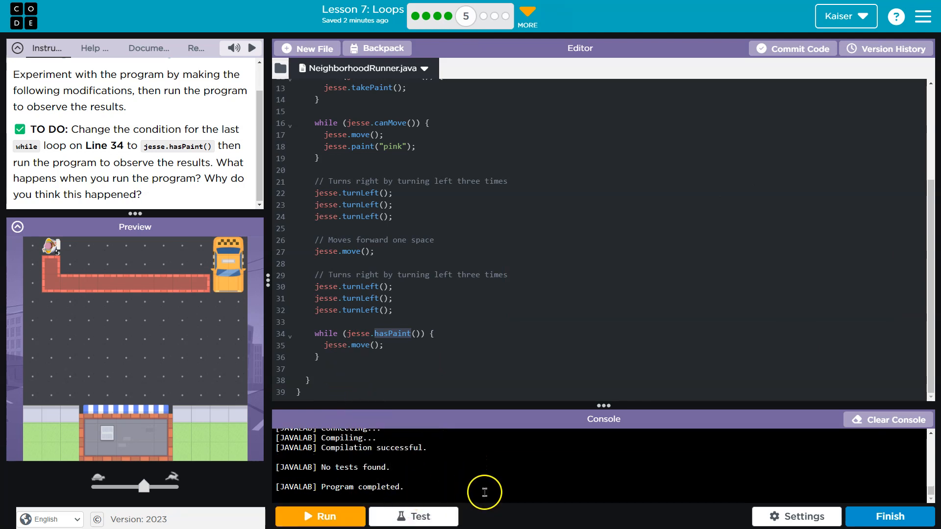